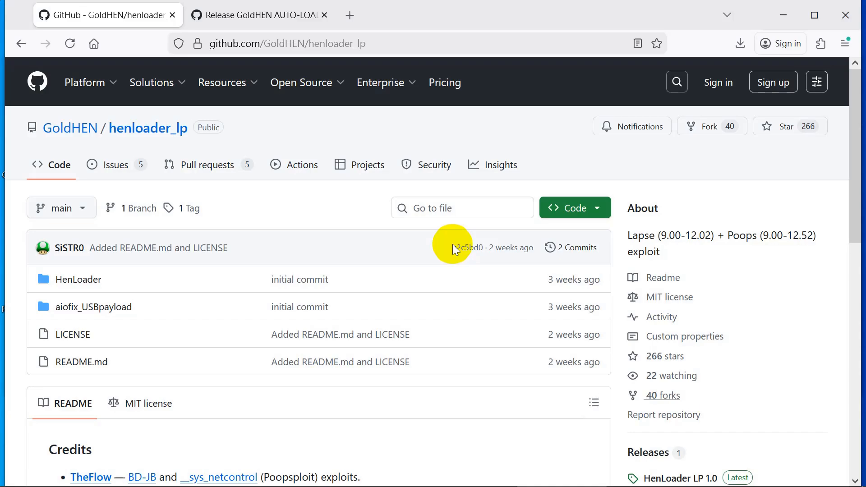
# Scroll through the henloader_lp repository page to locate its forks count
pyautogui.scroll(-3)
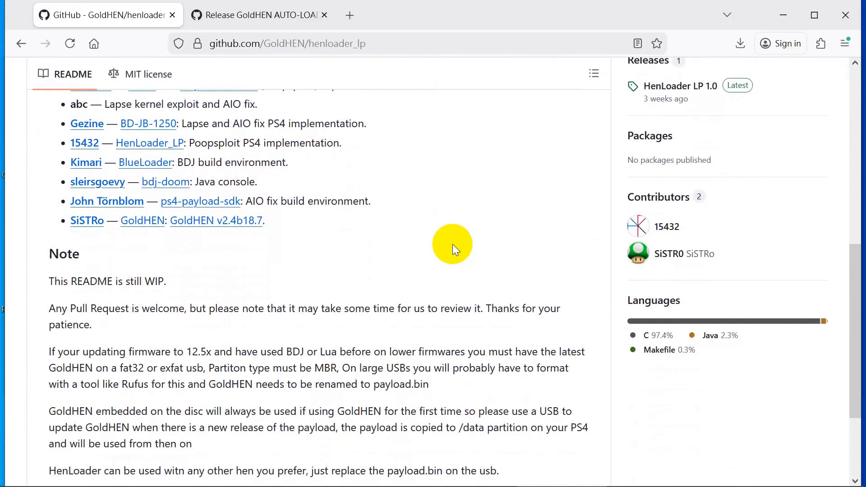
pyautogui.scroll(-3)
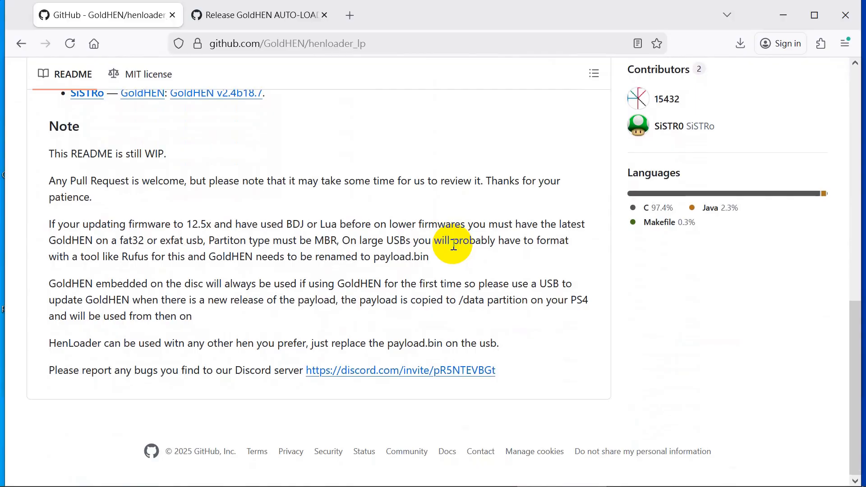
pyautogui.scroll(3)
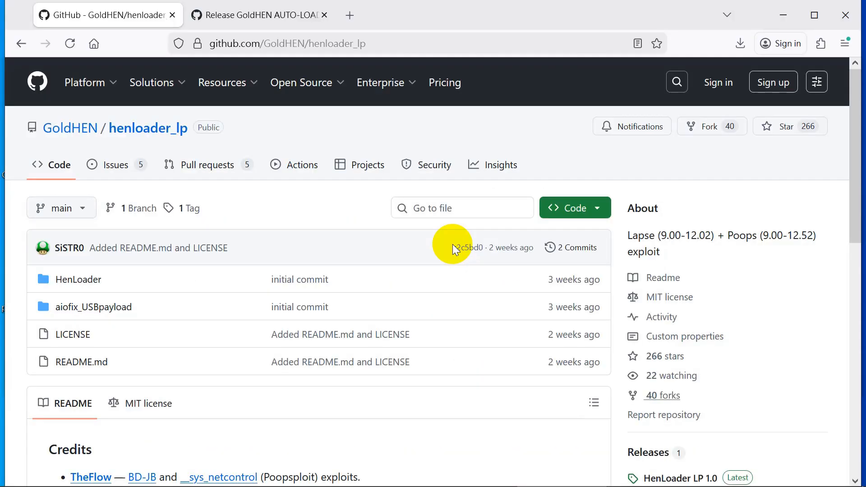
pyautogui.scroll(-3)
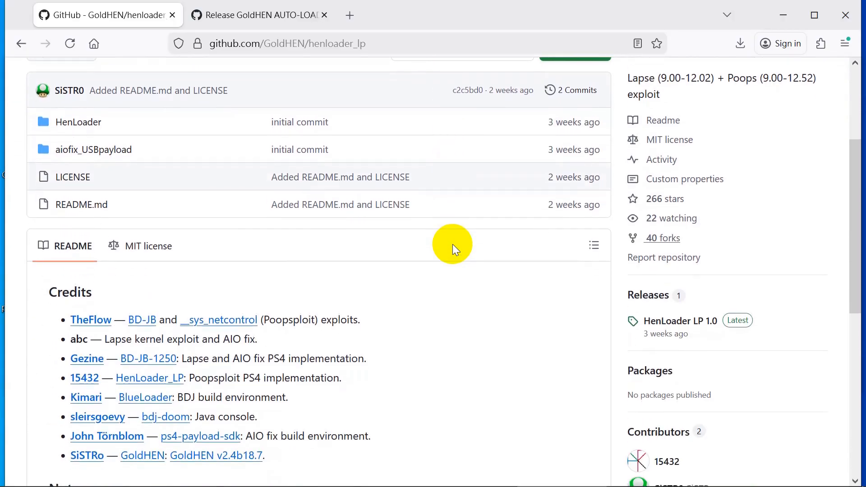
pyautogui.scroll(-3)
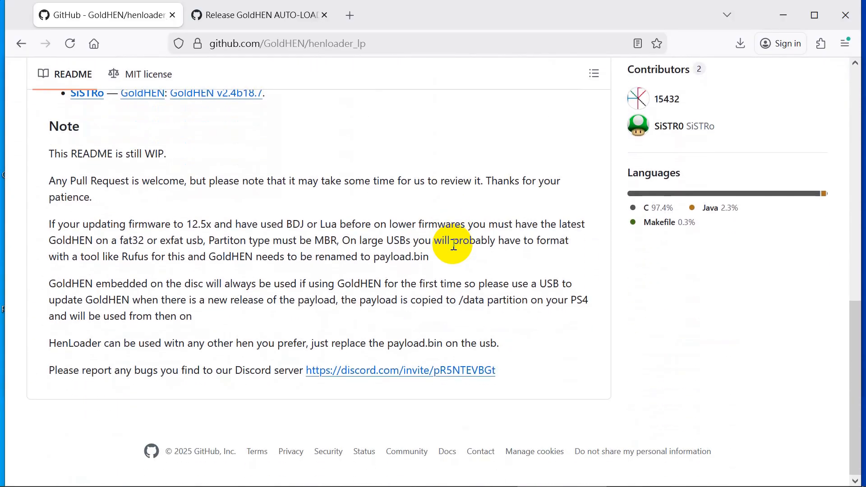
pyautogui.scroll(3)
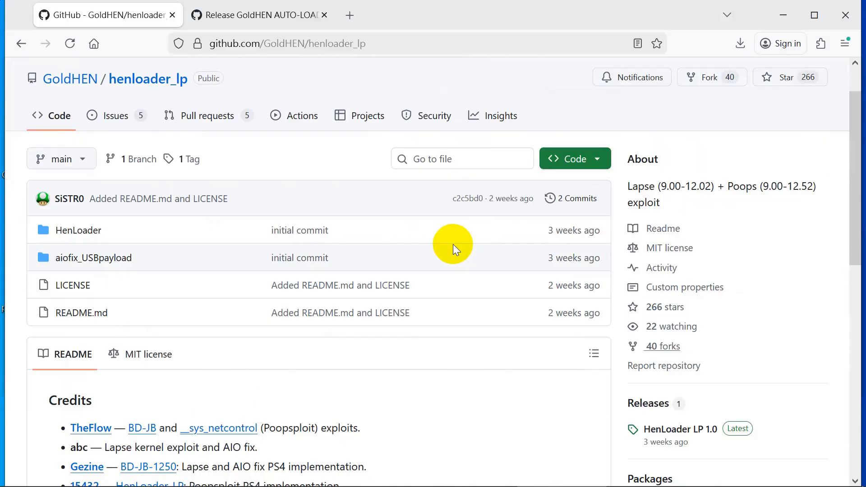
pyautogui.moveTo(653, 314)
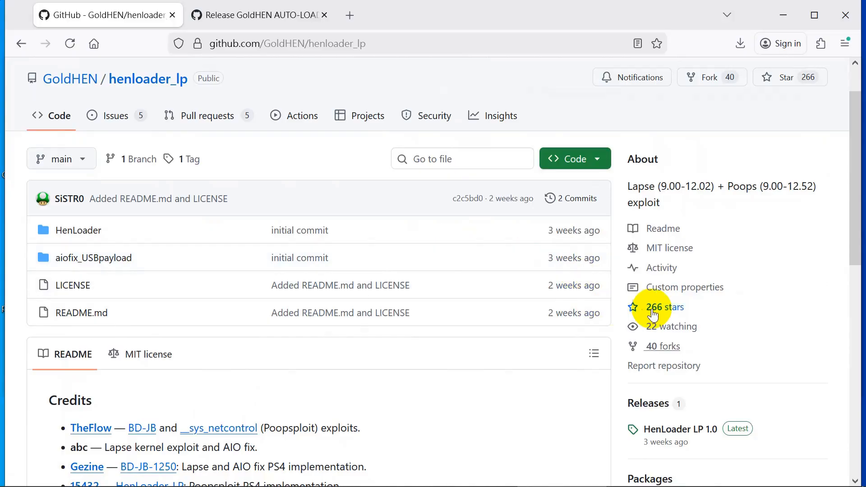
pyautogui.moveTo(660, 346)
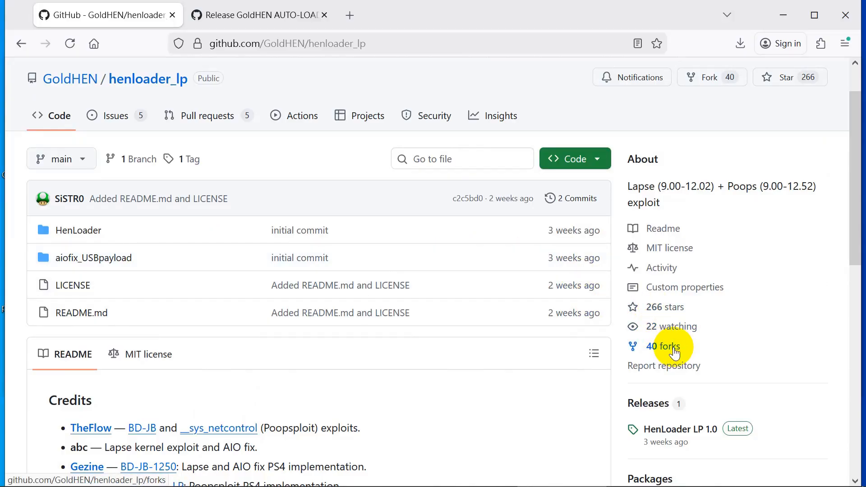
# Open the '40 forks' link in a new tab and browse the forks list
pyautogui.rightClick(662, 346)
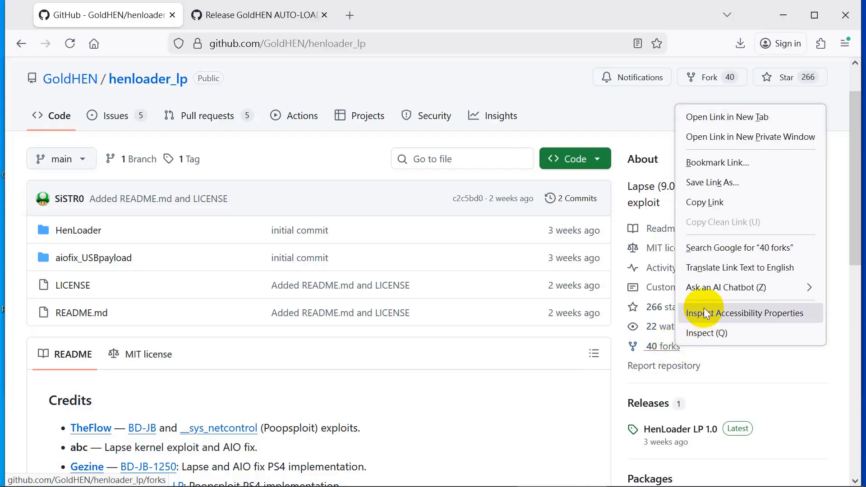
pyautogui.moveTo(715, 161)
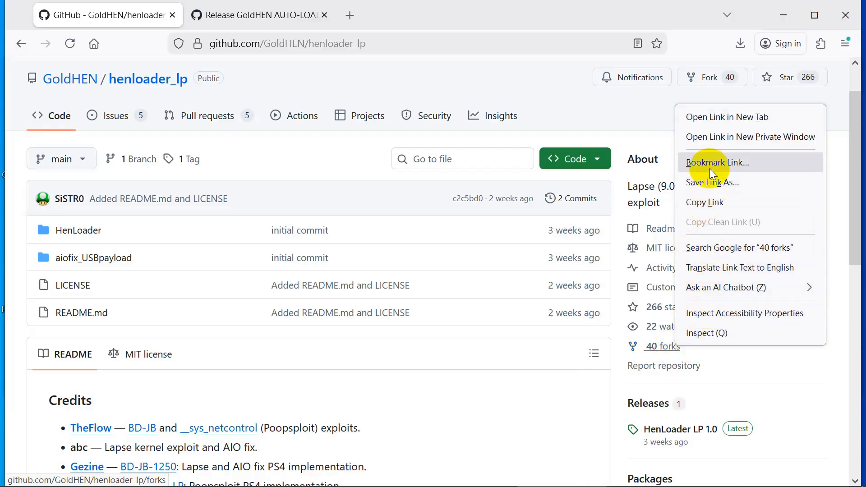
pyautogui.click(728, 117)
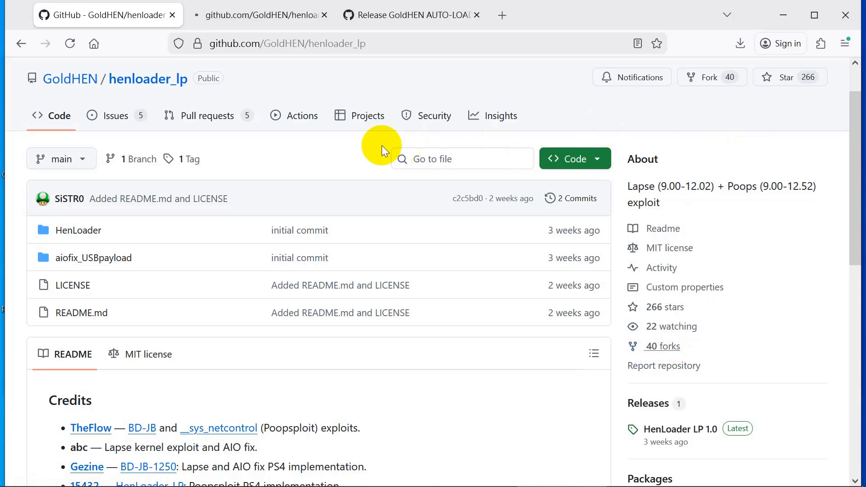
pyautogui.click(661, 345)
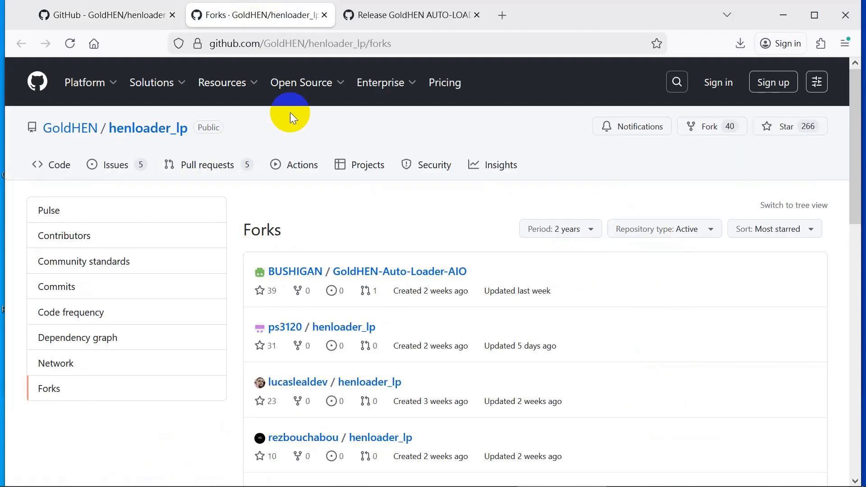
pyautogui.scroll(-3)
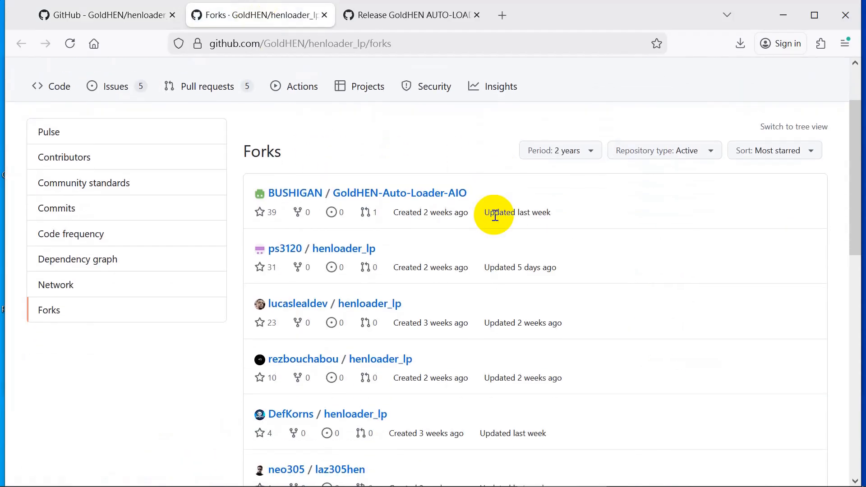
pyautogui.scroll(-3)
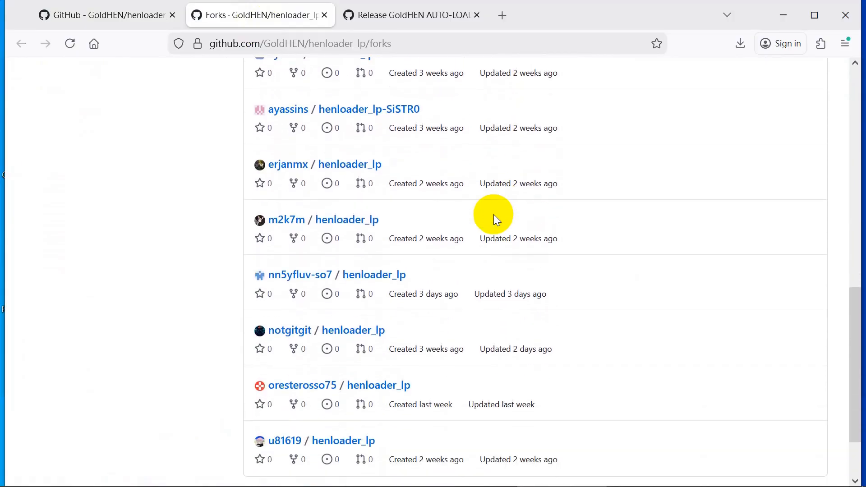
pyautogui.scroll(3)
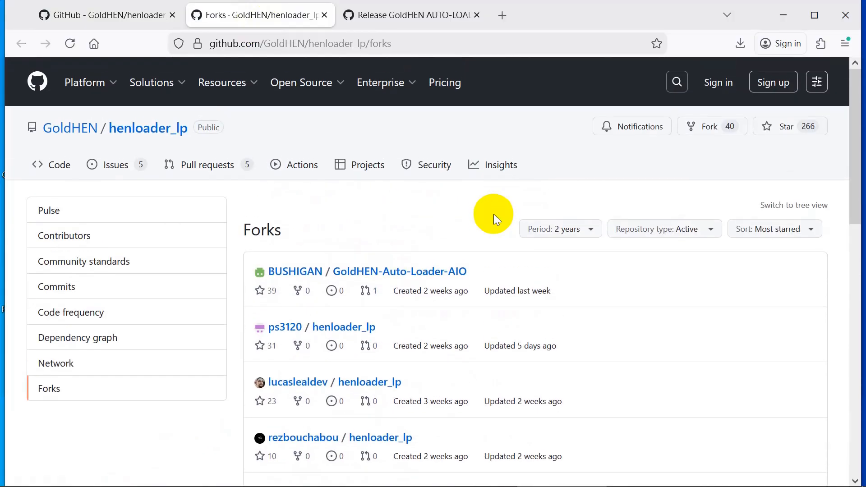
pyautogui.moveTo(728, 183)
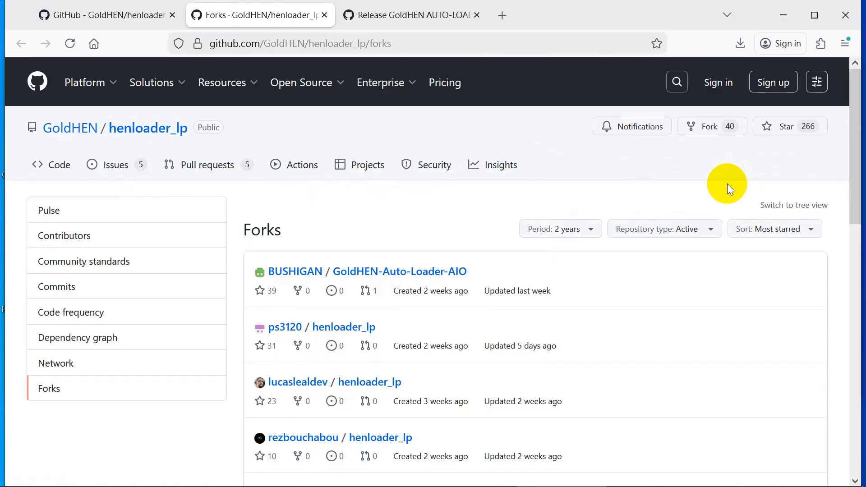
pyautogui.moveTo(661, 173)
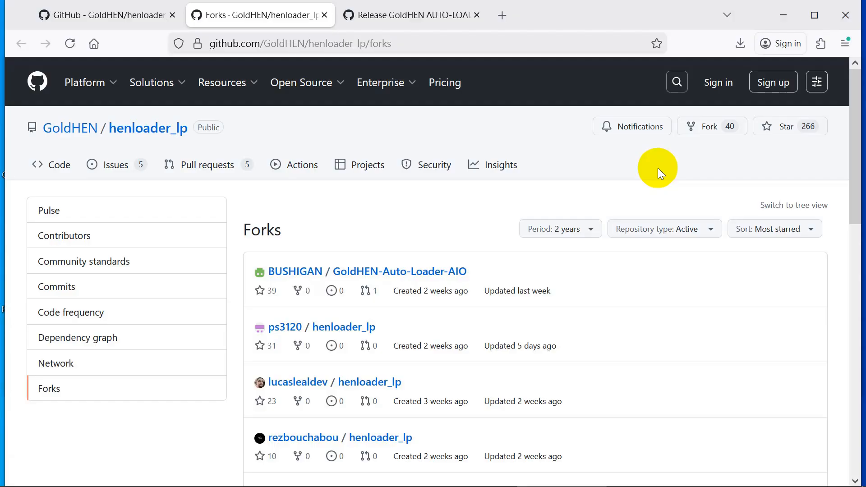
# Show the GoldHEN AUTO-LOADER Deluxe 1.5 release assets including the 199 MB ISO
pyautogui.click(411, 16)
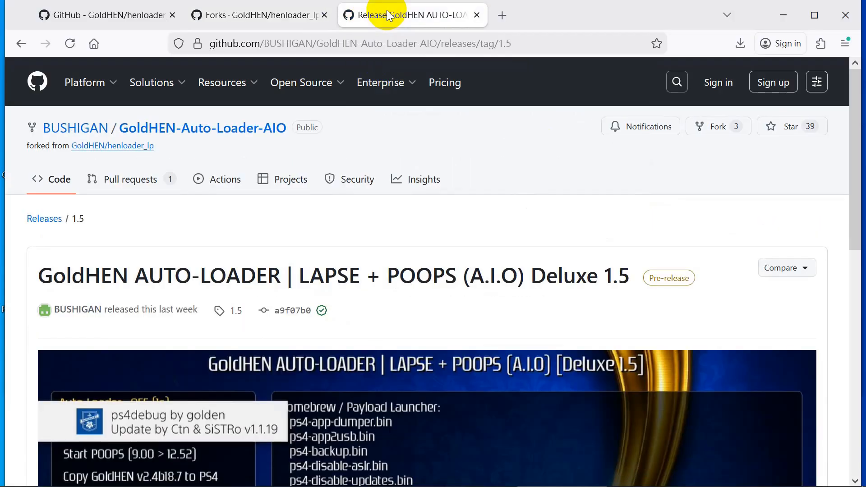
pyautogui.scroll(-3)
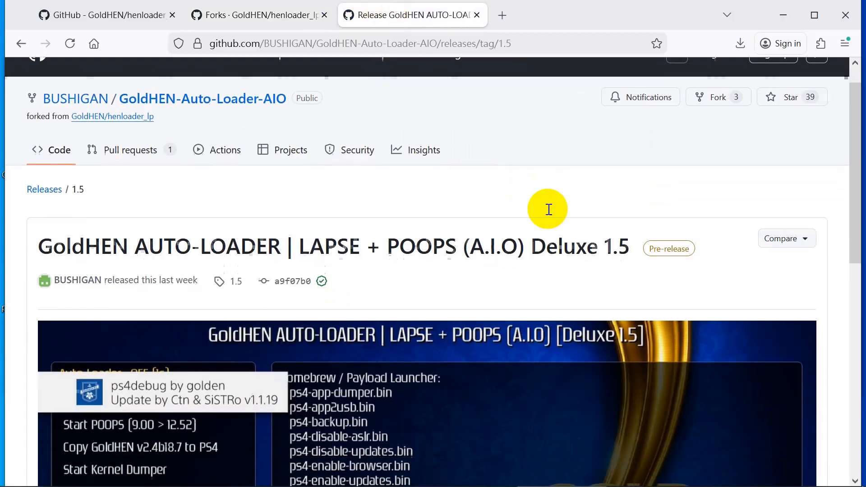
pyautogui.scroll(-3)
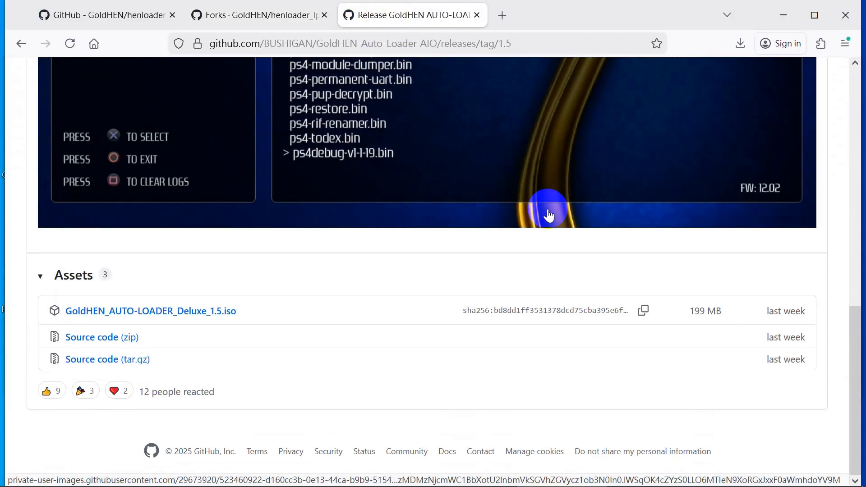
pyautogui.moveTo(204, 315)
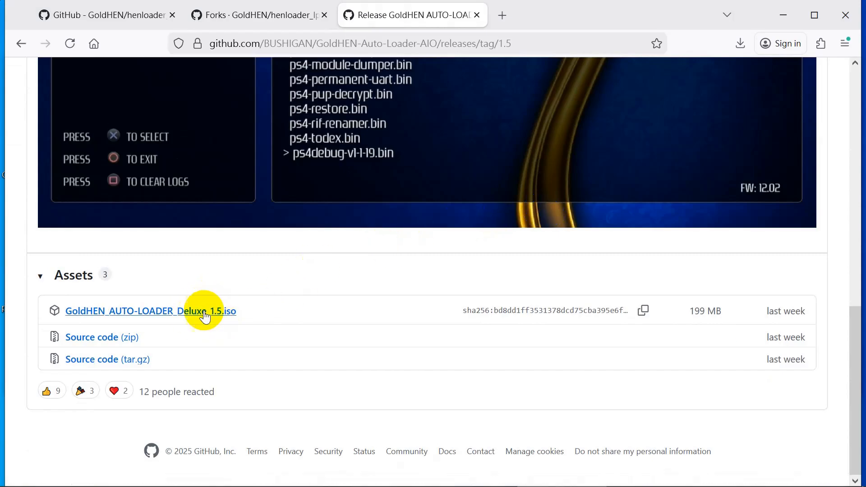
pyautogui.moveTo(263, 310)
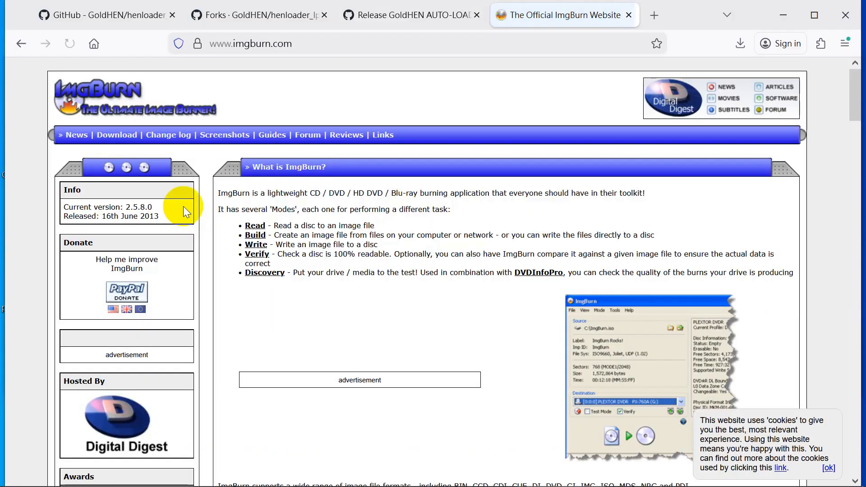
pyautogui.moveTo(495, 220)
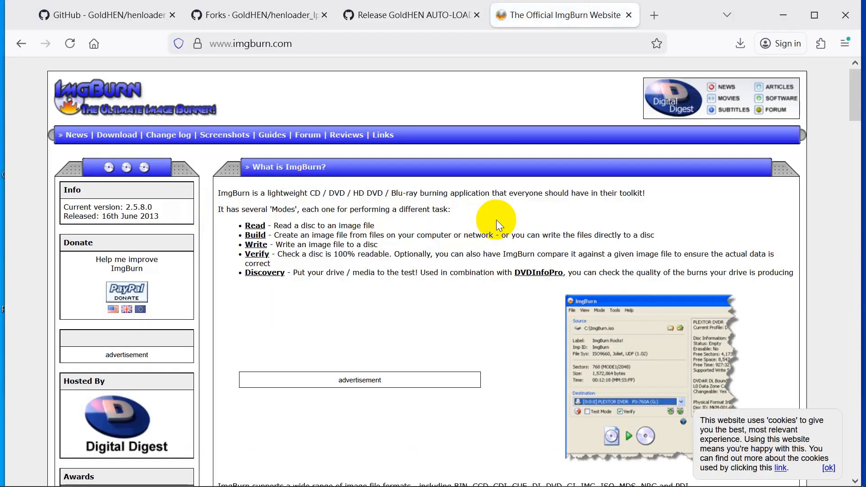
pyautogui.moveTo(499, 215)
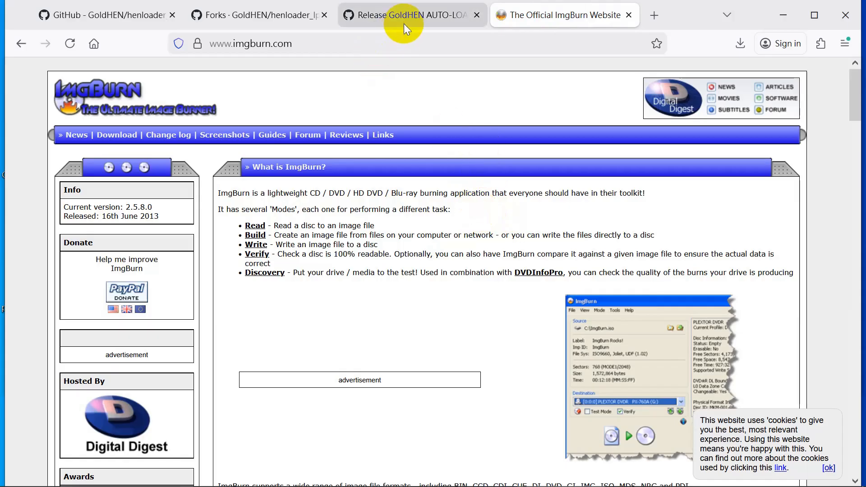
# Load GoldHEN_AUTO-LOADER_Deluxe_1.5.iso as ImgBurn's source image for the BD-RE drive
pyautogui.click(411, 16)
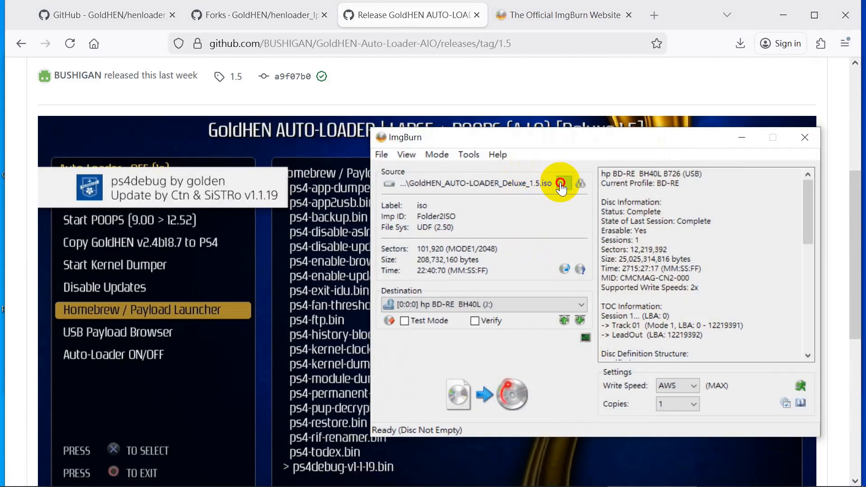
pyautogui.click(560, 183)
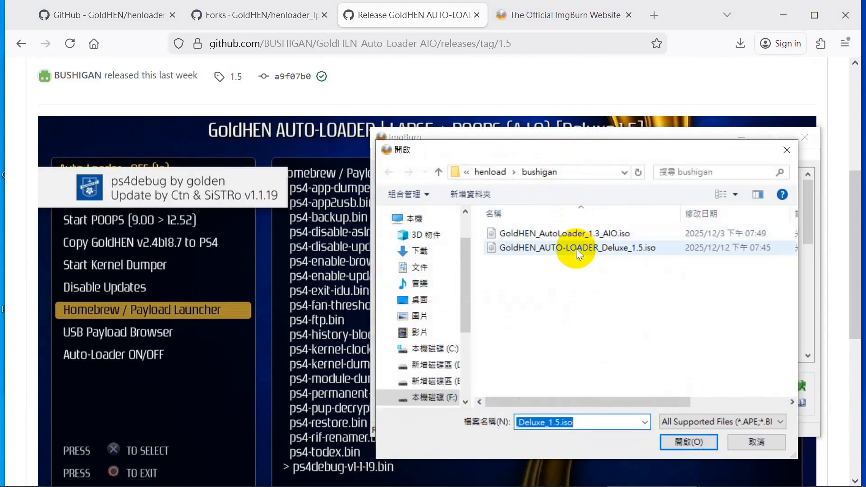
pyautogui.click(687, 442)
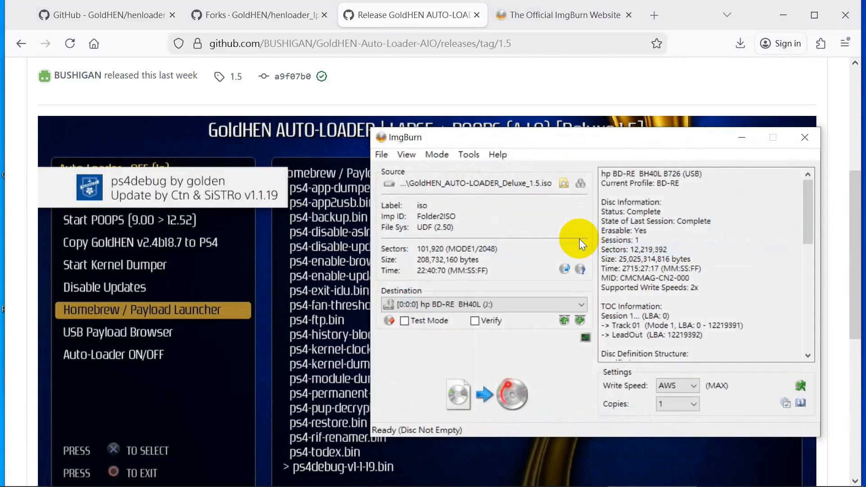
pyautogui.moveTo(552, 115)
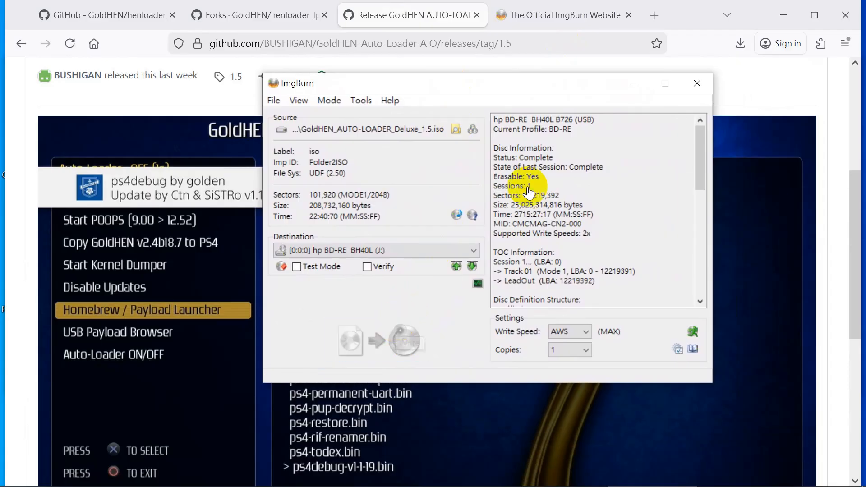
pyautogui.moveTo(569, 164)
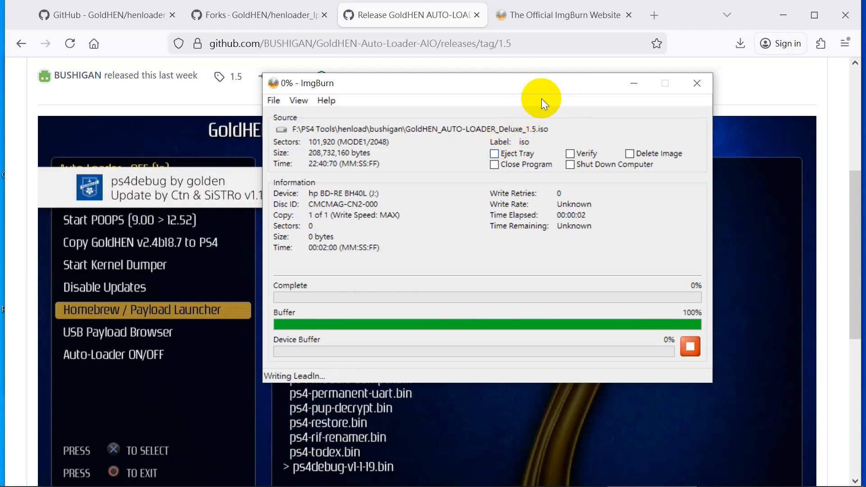
pyautogui.moveTo(560, 86)
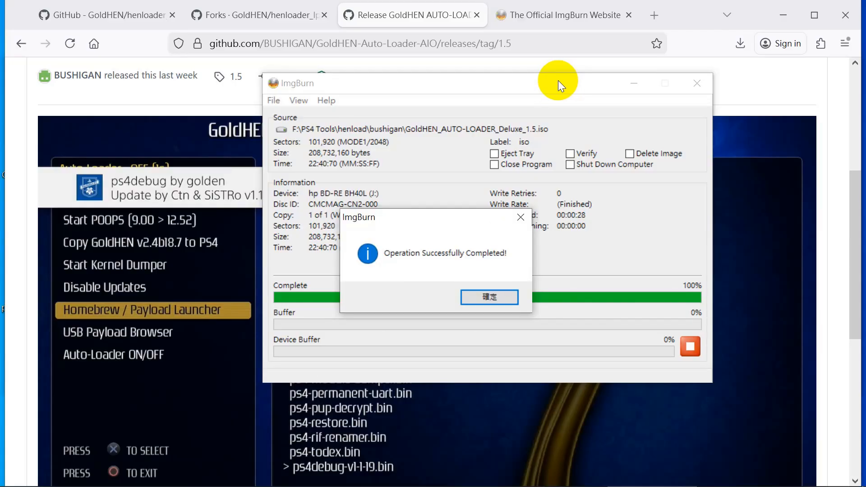
pyautogui.moveTo(552, 99)
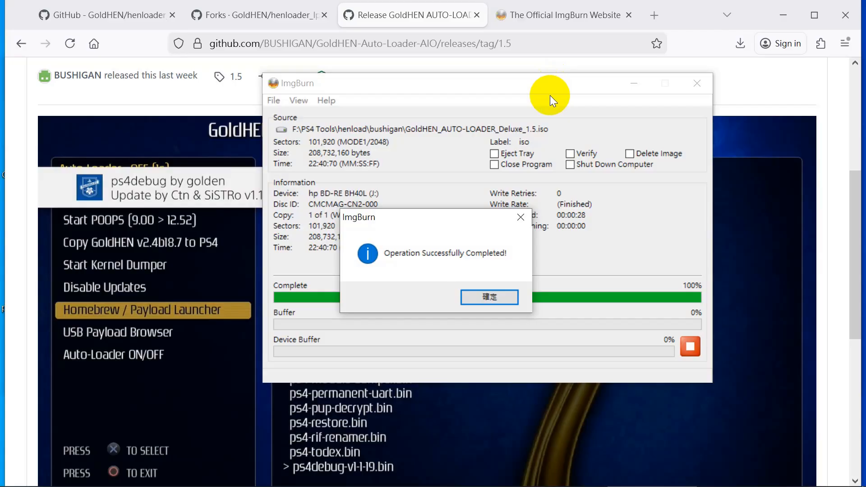
pyautogui.moveTo(733, 266)
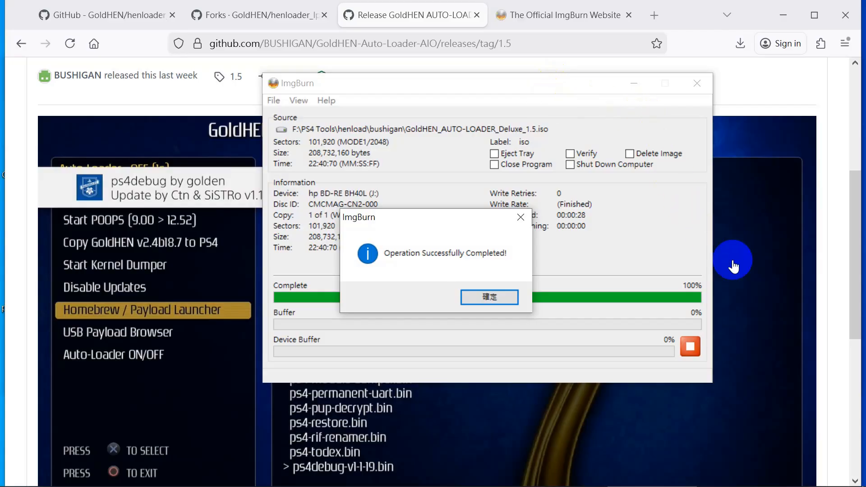
pyautogui.moveTo(805, 356)
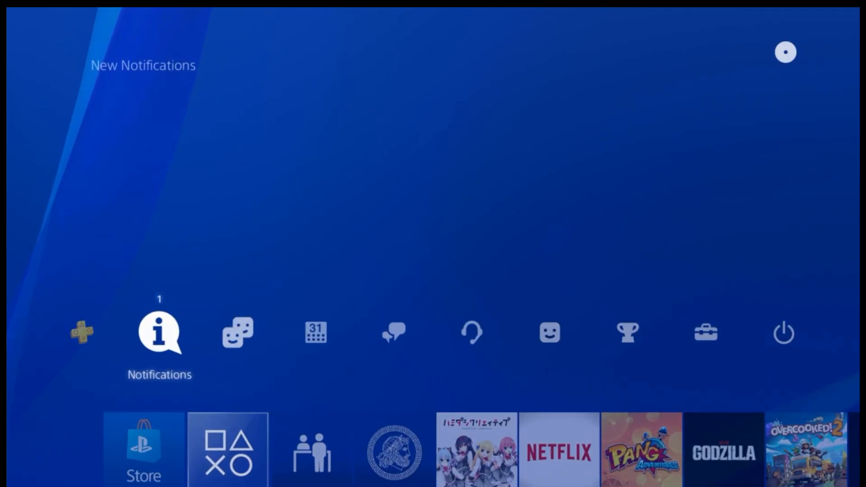
# Highlight the burned GoldHEN 'HenLoader LP (Deluxe)' disc tile on the PS4 home screen
pyautogui.click(704, 333)
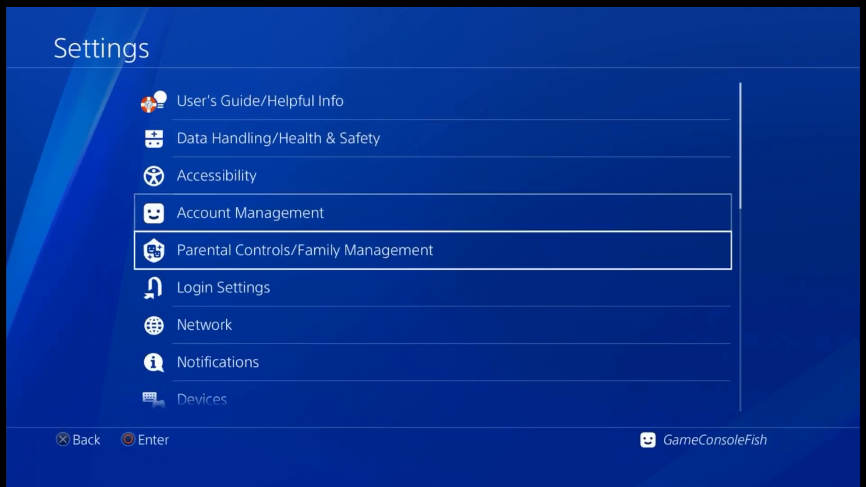
pyautogui.scroll(-3)
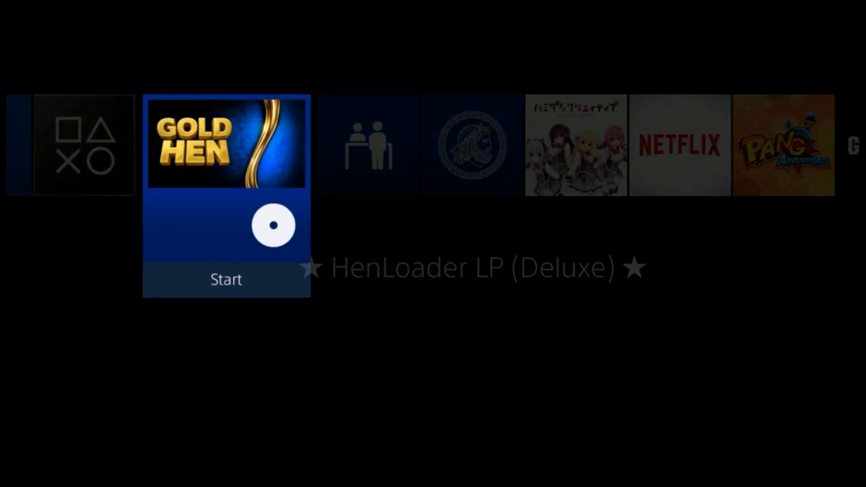
# Launch the GoldHEN disc and move through the LAPSE, POOPS and Homebrew/Payload Launcher options
pyautogui.click(225, 279)
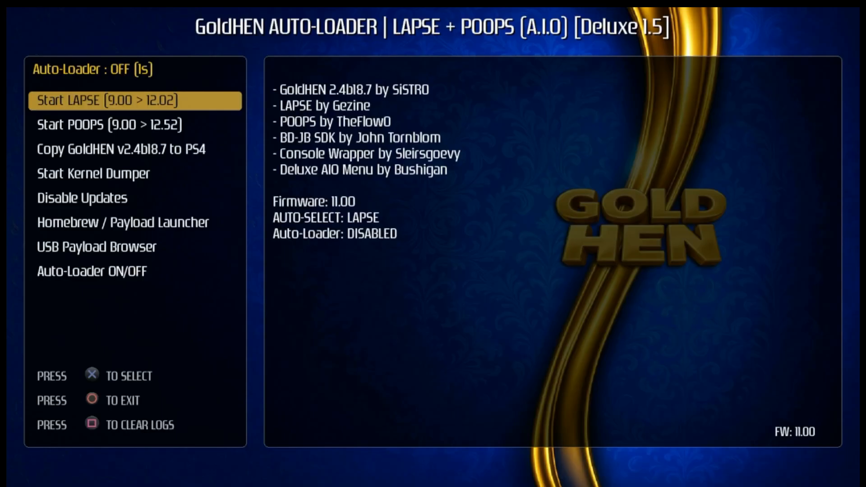
pyautogui.press('Down')
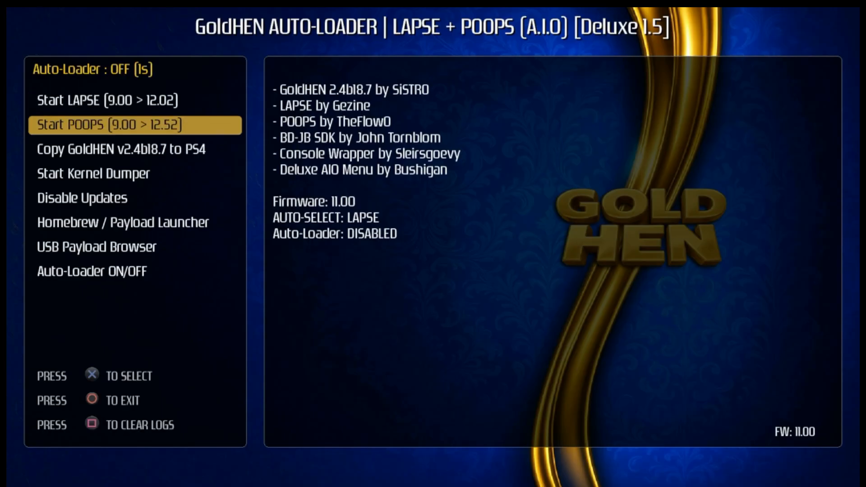
pyautogui.press('down')
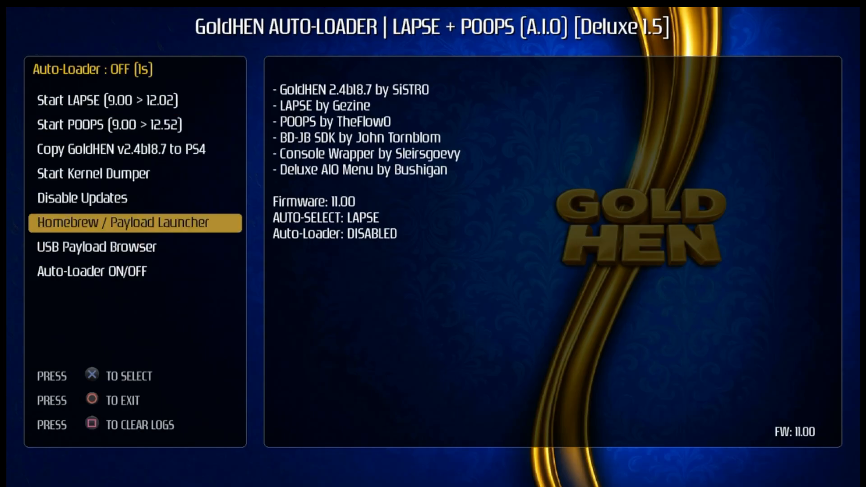
pyautogui.press('Up')
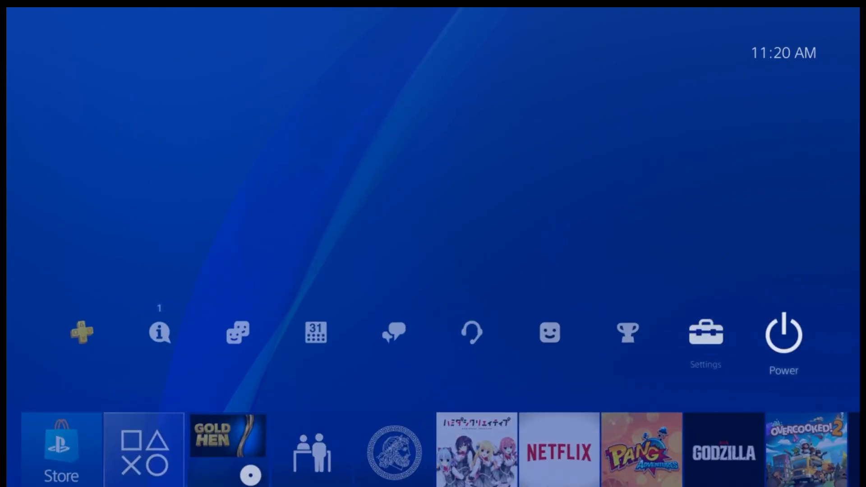
# Return to the PS4 home screen showing GoldHEN loaded with a 'Date and Time updated!' notice
pyautogui.click(783, 331)
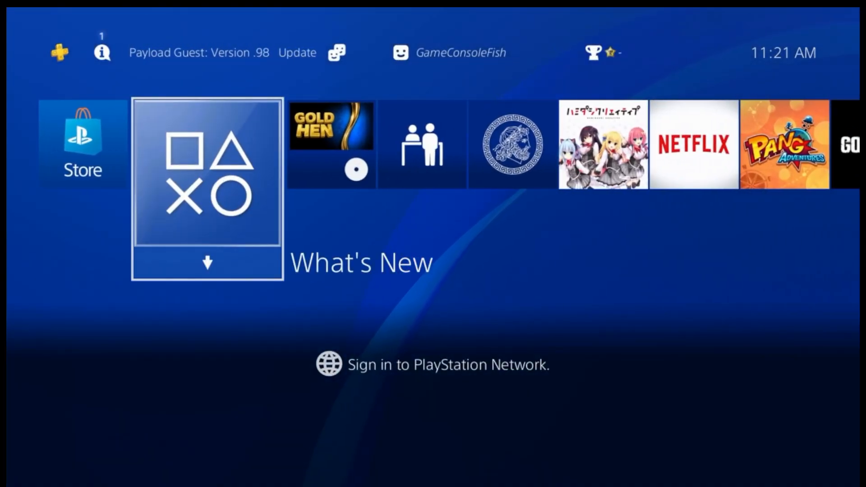
pyautogui.hscroll(3)
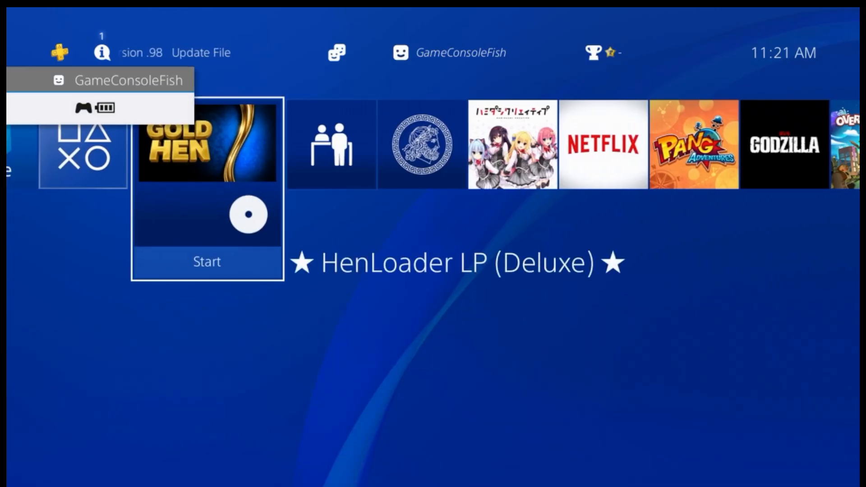
pyautogui.click(207, 261)
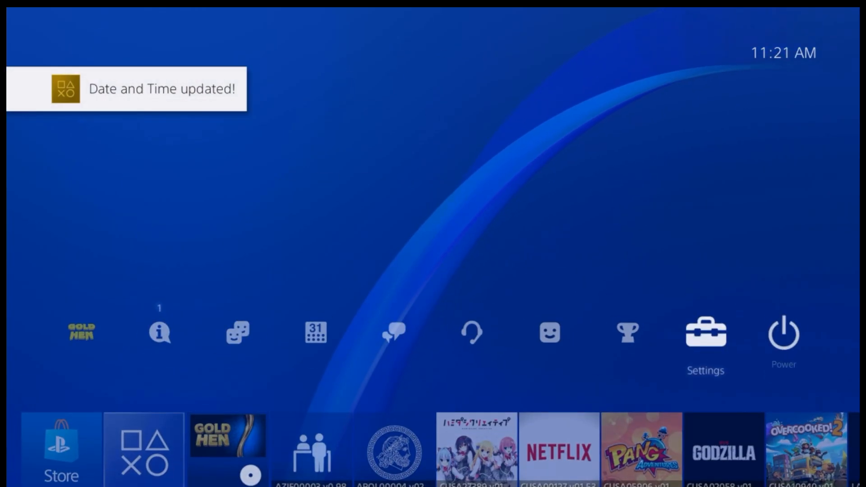
# Check System Information showing HEN 11.00 with GoldHEN v2.4b18.6, then back to Settings
pyautogui.click(705, 333)
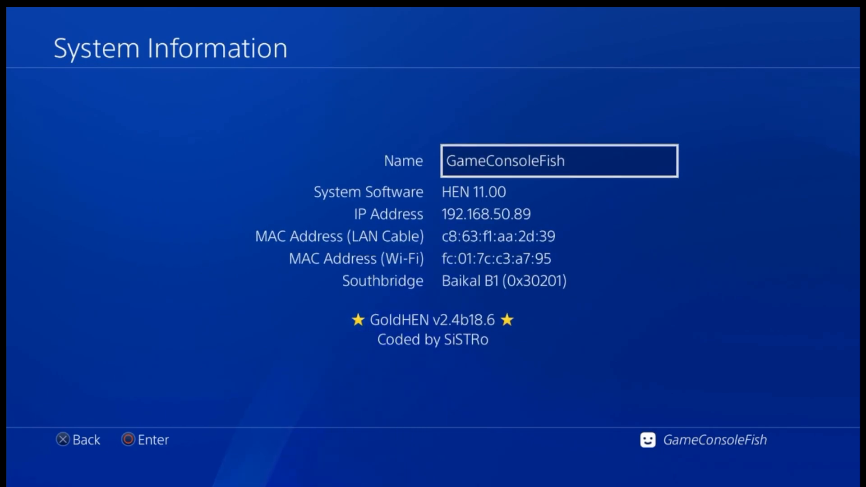
pyautogui.press('Back')
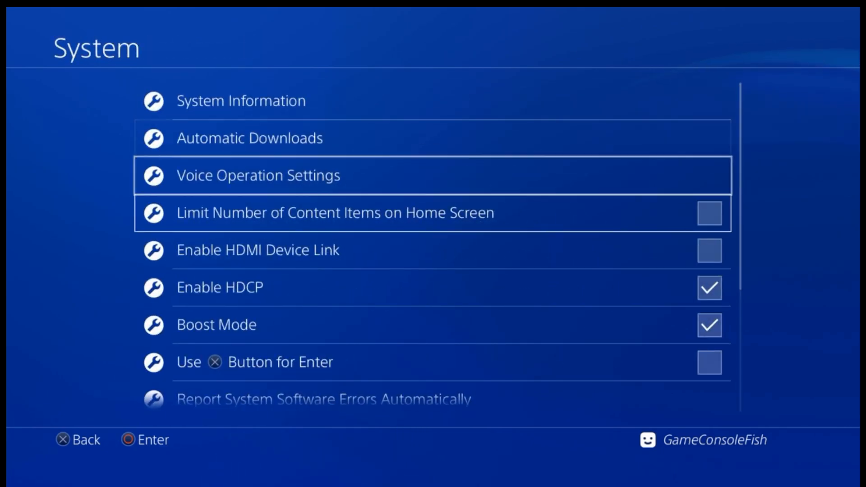
pyautogui.press('down')
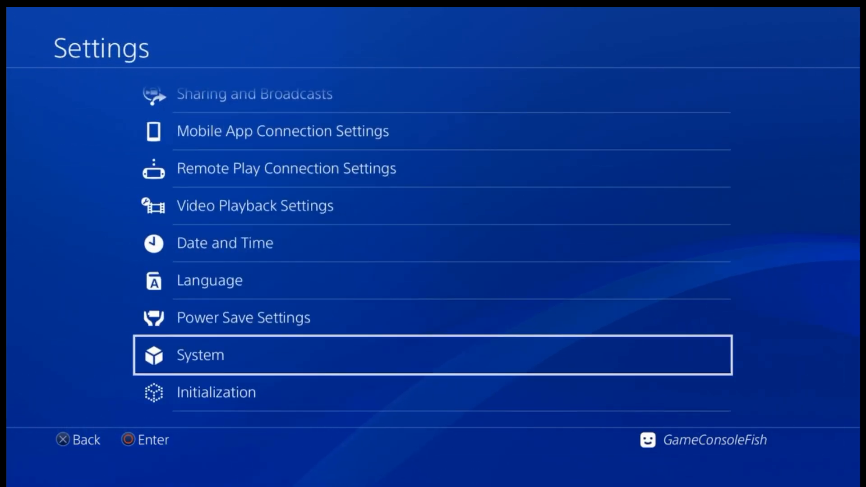
# Set the primary DNS to 62.210.38.117 in the internet connection setup and continue
pyautogui.scroll(3)
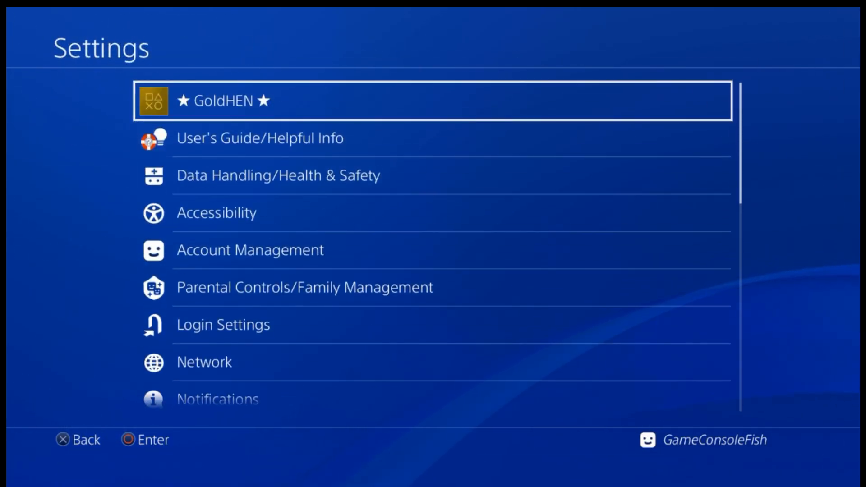
pyautogui.click(204, 361)
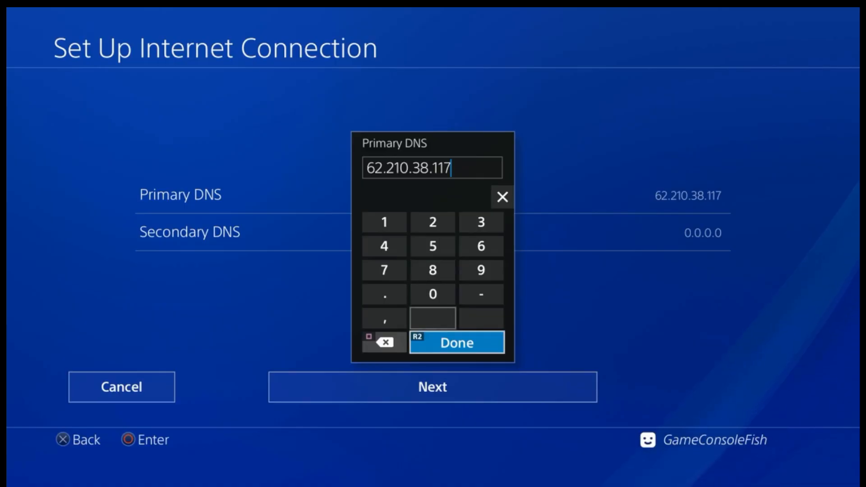
pyautogui.click(456, 343)
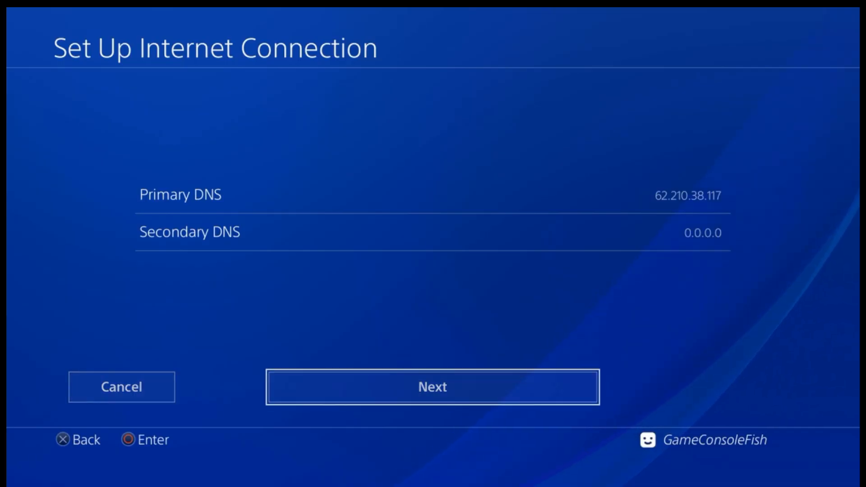
pyautogui.click(432, 387)
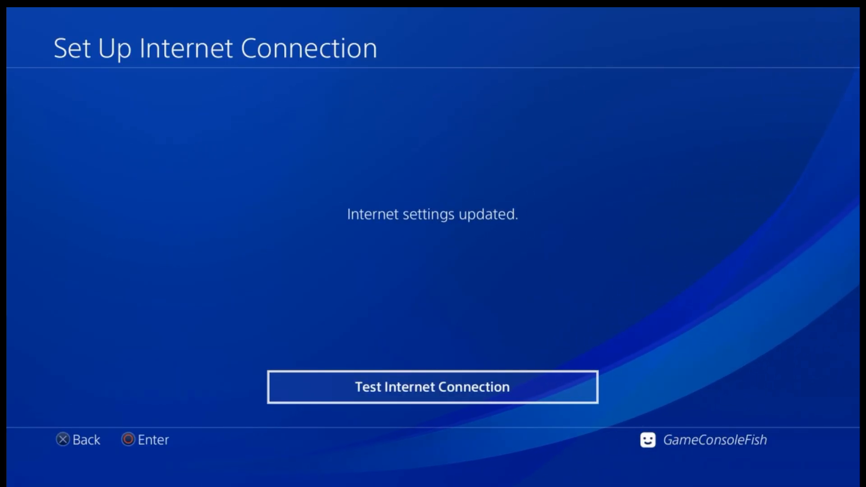
# Run the internet connection test and back out to the home function area
pyautogui.click(432, 387)
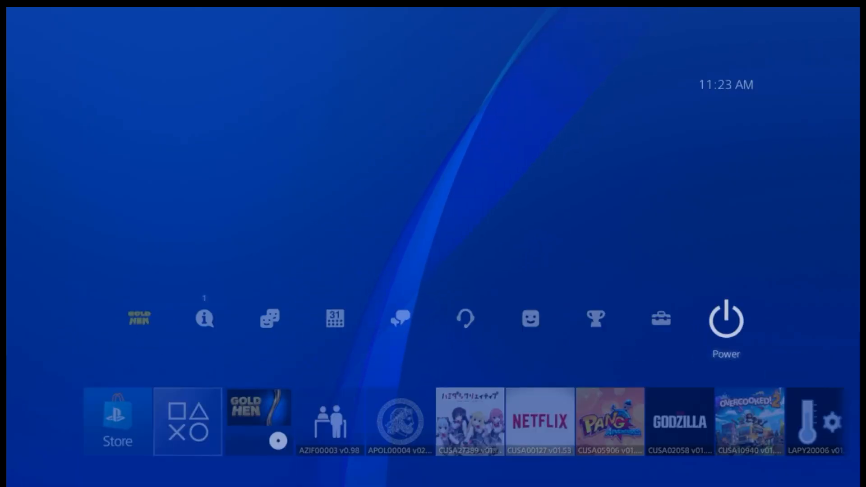
# Launch the HenLoader LP (Deluxe) disc and start the POOPS (9.00 > 12.52) exploit
pyautogui.click(725, 320)
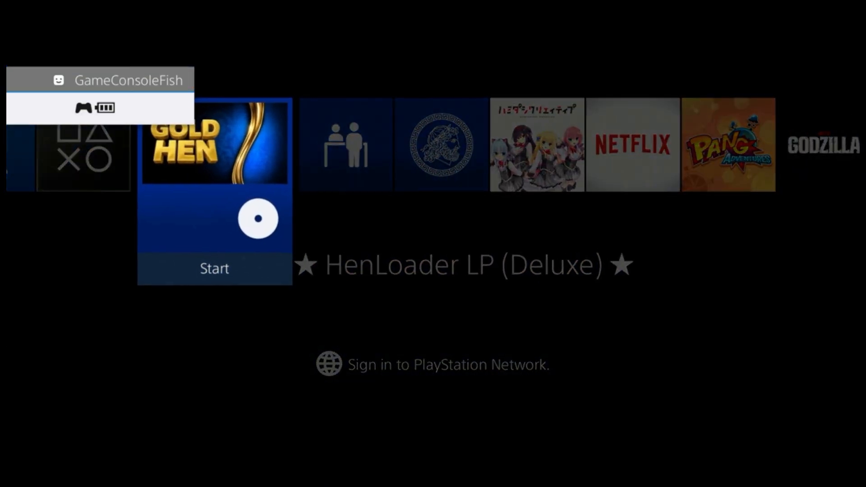
pyautogui.click(214, 269)
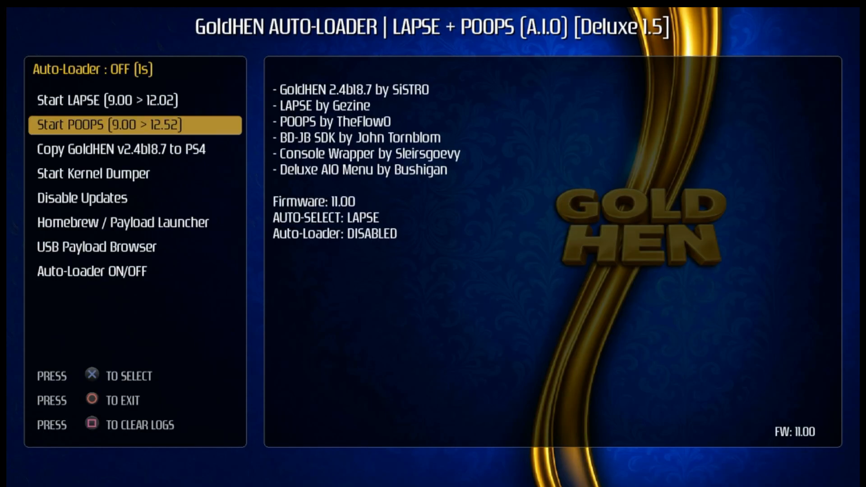
pyautogui.click(134, 125)
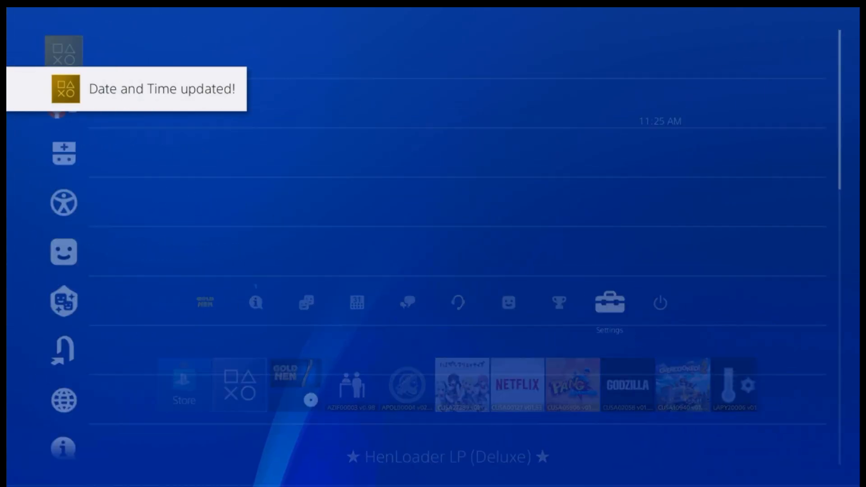
# Close the Settings overlay after the exploit returns to the home screen
pyautogui.click(609, 302)
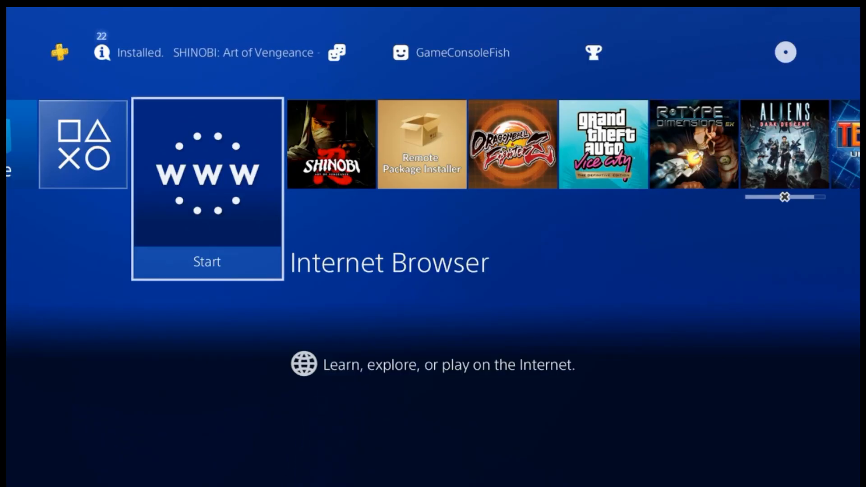
# Start the burned disc tile and dismiss the 'The data is corrupted.' error with OK
pyautogui.hscroll(-3)
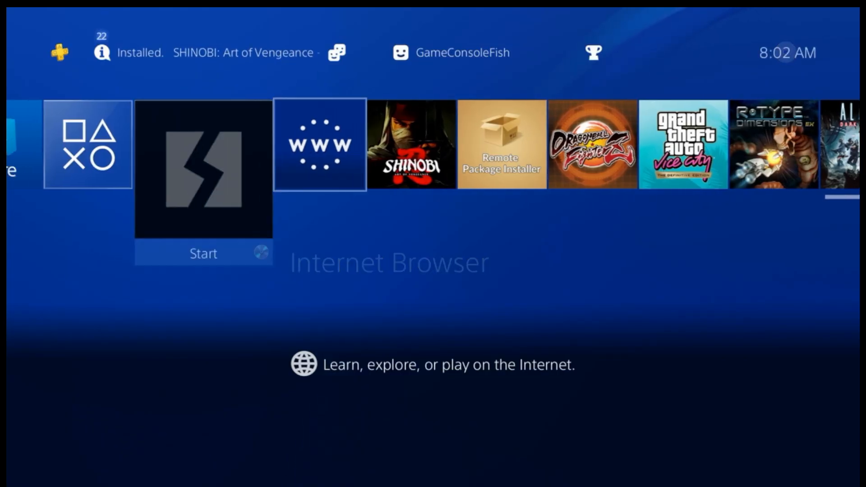
pyautogui.hscroll(-3)
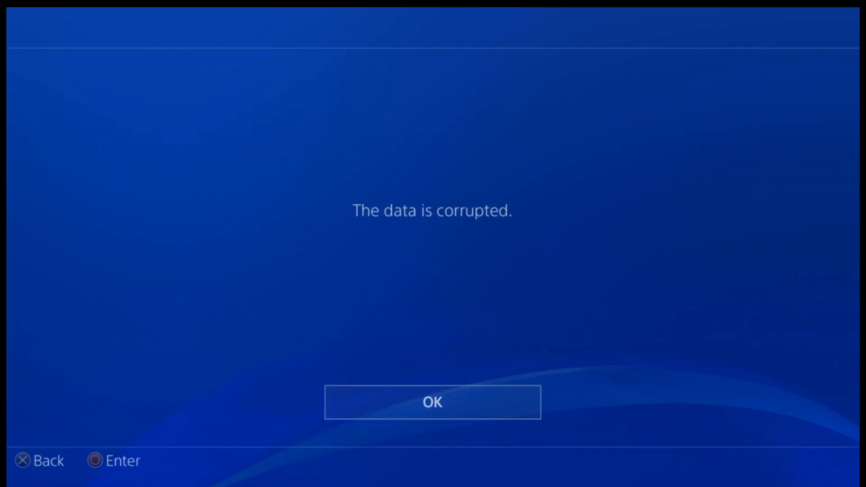
pyautogui.click(432, 402)
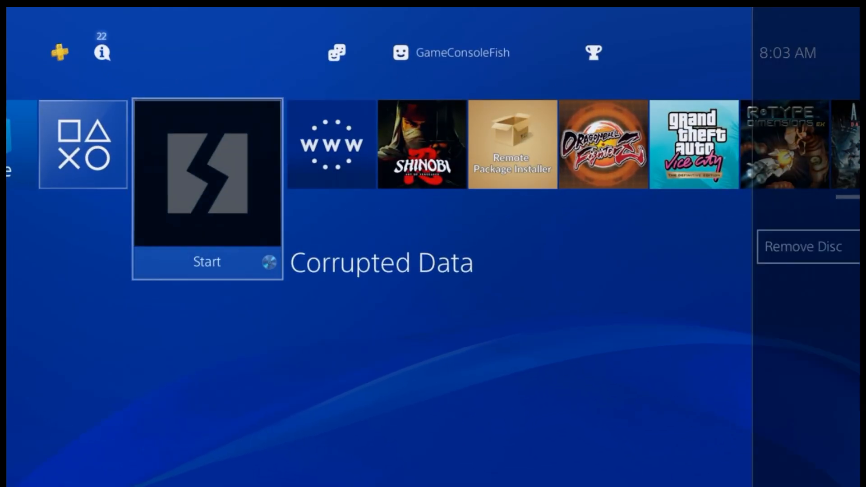